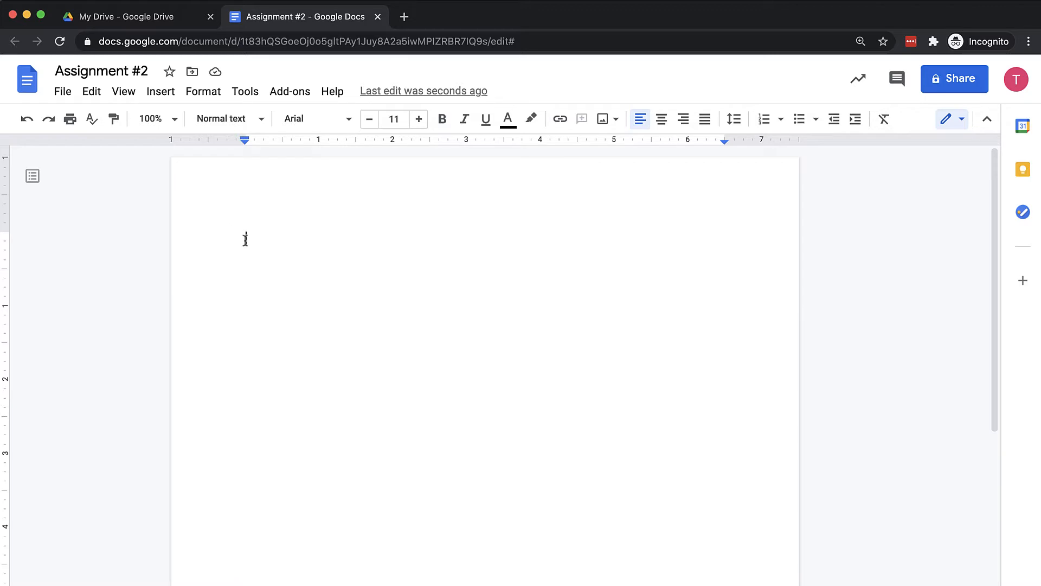
# Type 'Assignment #2' as the first line of the blank document
pyautogui.write('Assignme')
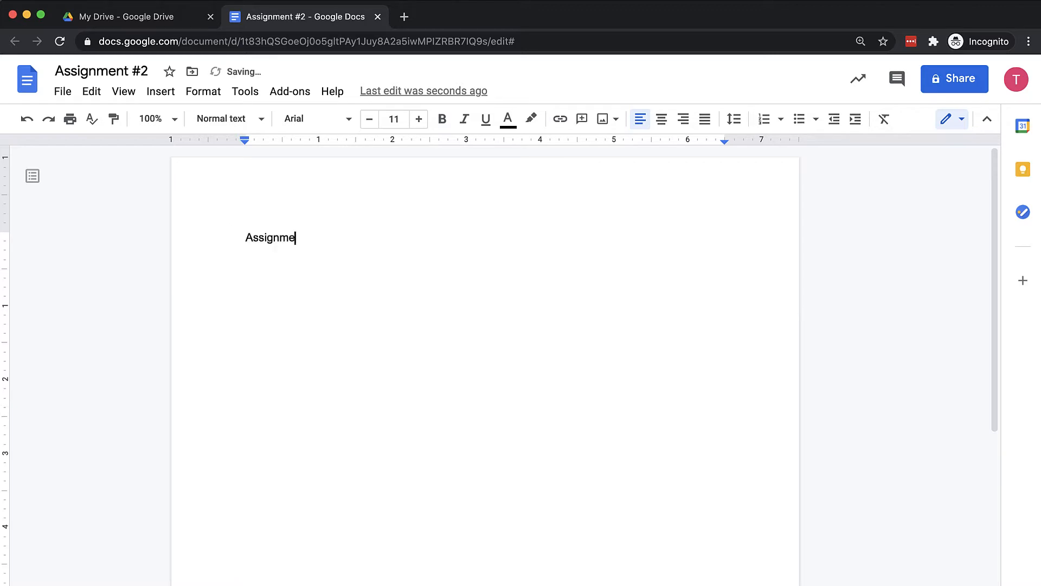
pyautogui.write('nt #2')
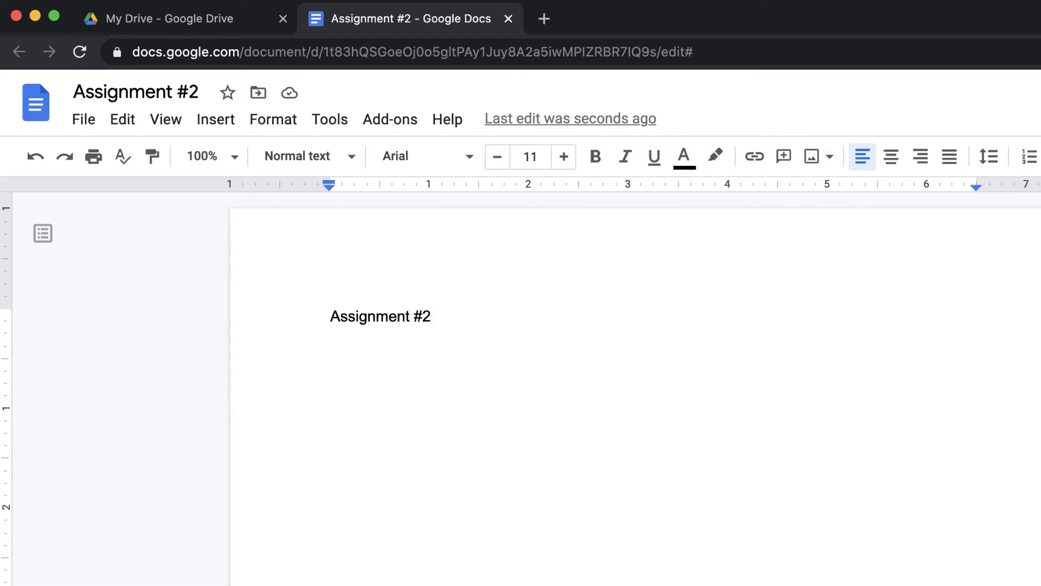
pyautogui.moveTo(811, 157)
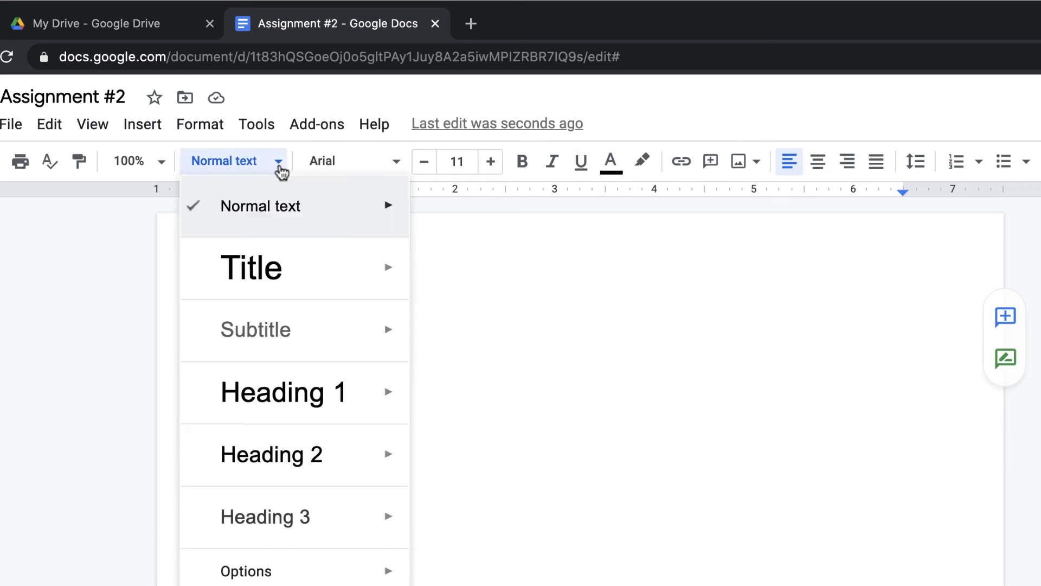
pyautogui.moveTo(292, 267)
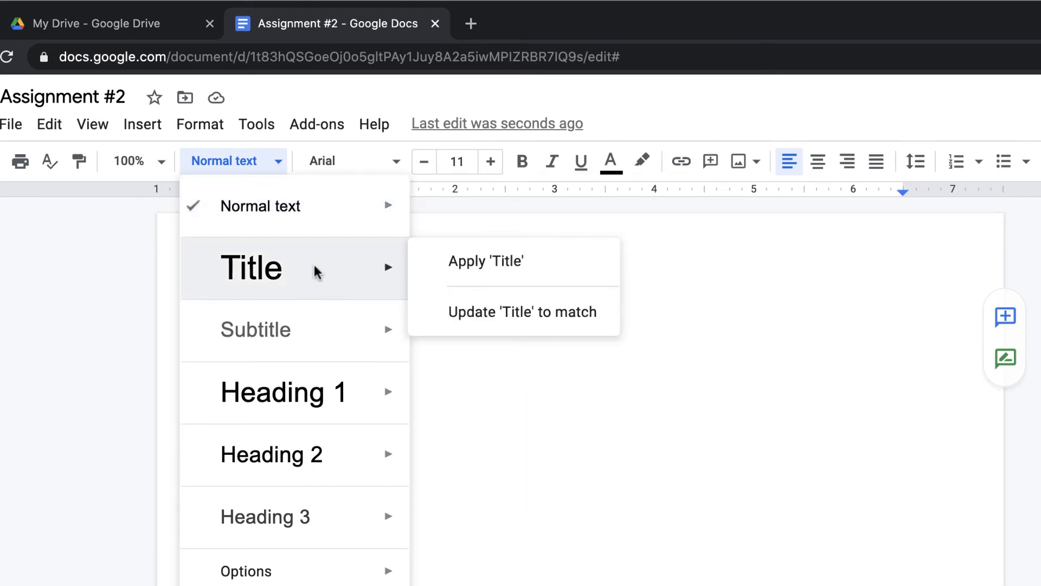
# Apply the Title style to the 'Assignment #2' line, then deselect it
pyautogui.click(485, 261)
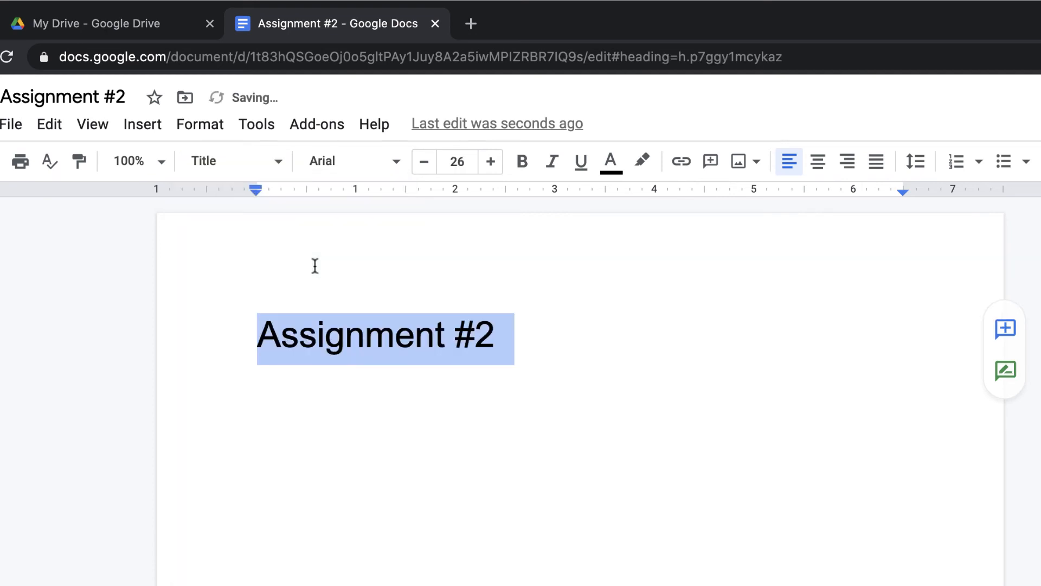
pyautogui.click(524, 334)
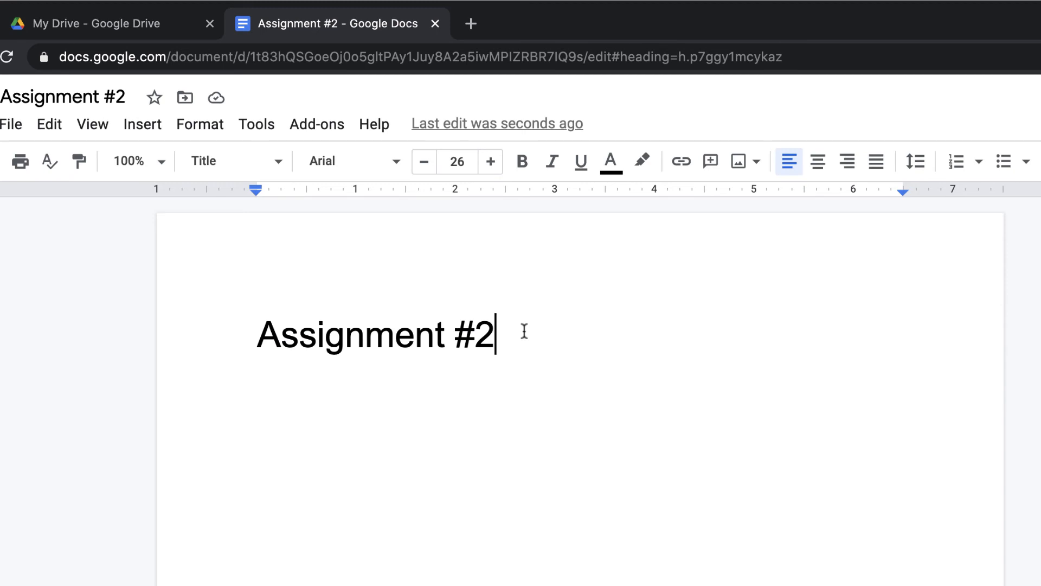
pyautogui.moveTo(526, 336)
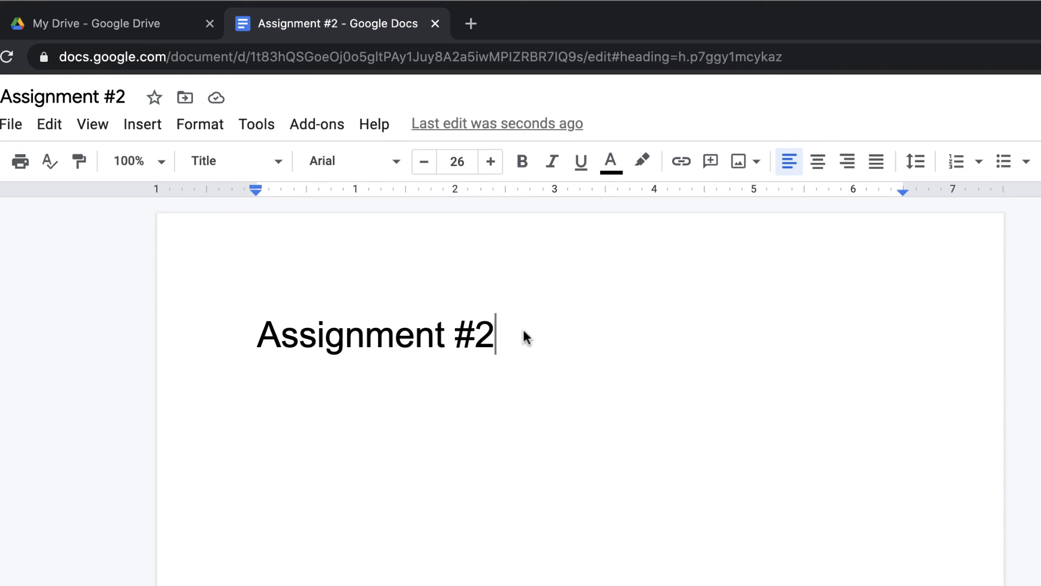